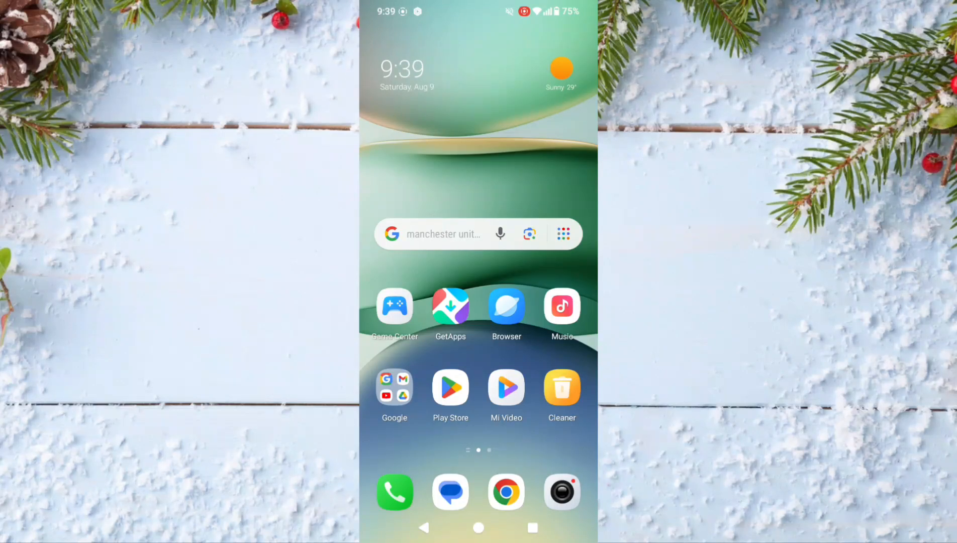
Step: Swipe to the third home page showing Settings, Facebook and Spotify
left_click(439, 233)
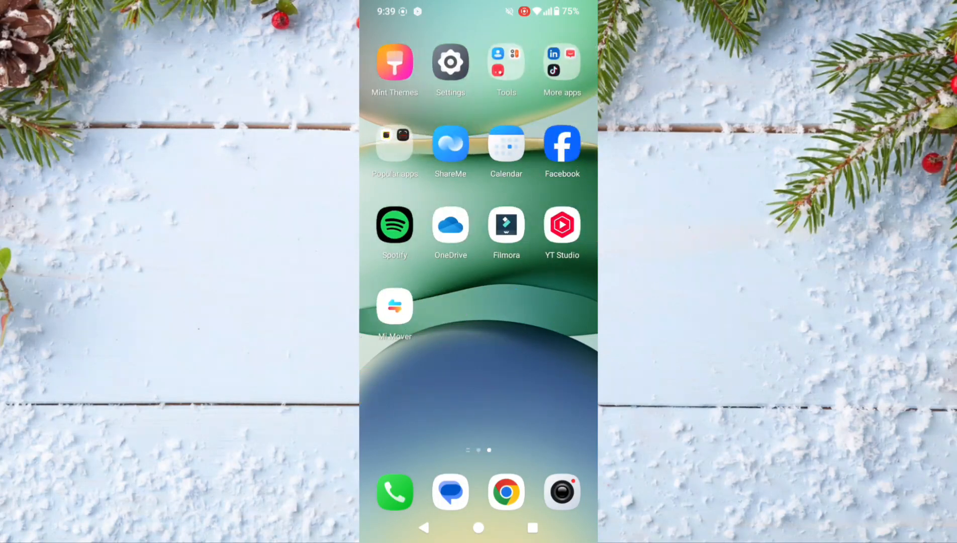
Step: Launch Settings and go into the System section listing Languages, Keyboard and Reset options
left_click(449, 62)
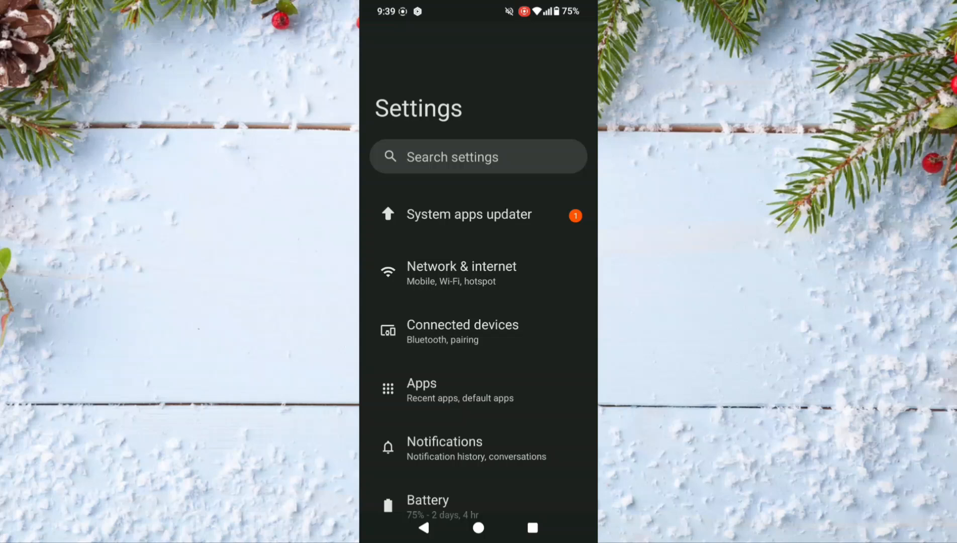
scroll("down", 3)
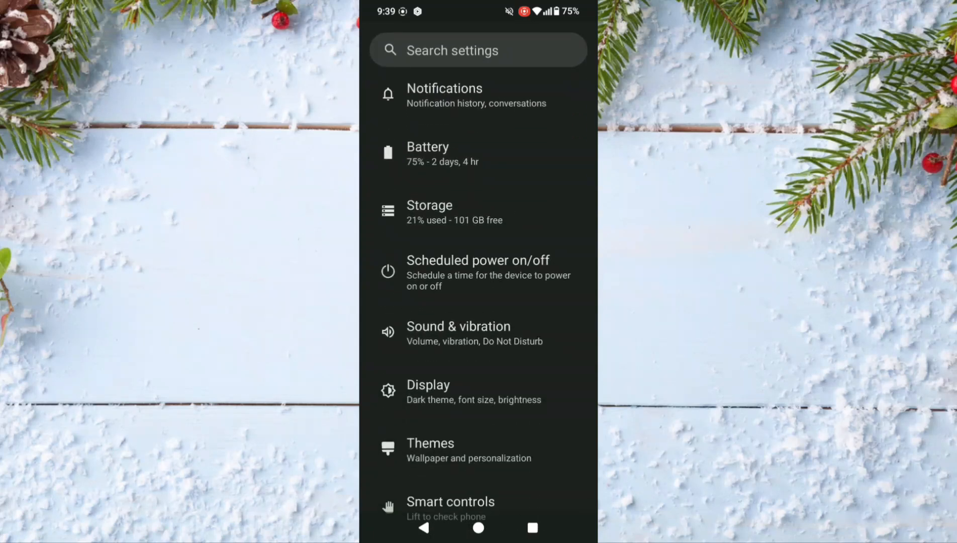
scroll("down", 3)
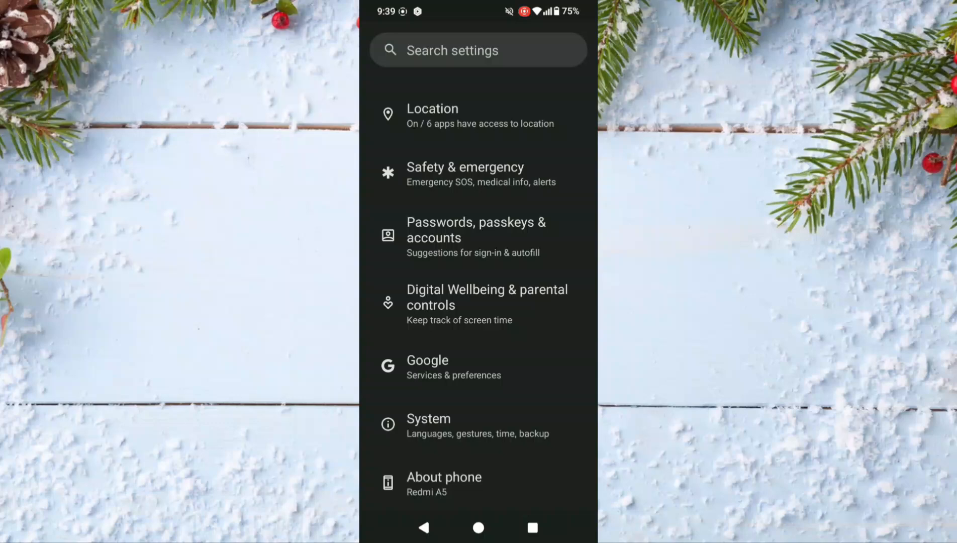
left_click(428, 418)
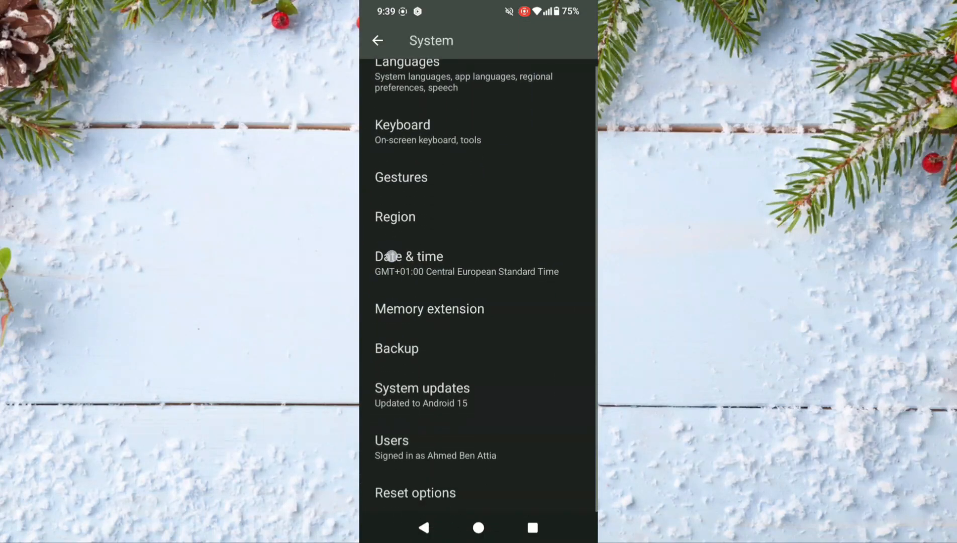
Step: Enter System updates so the phone begins checking for a new Android version
scroll("down", 3)
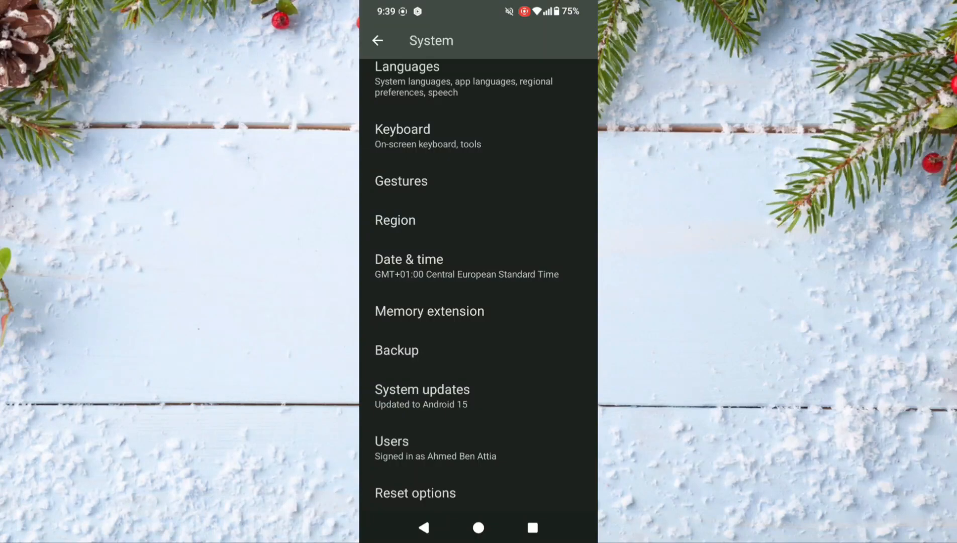
left_click(422, 389)
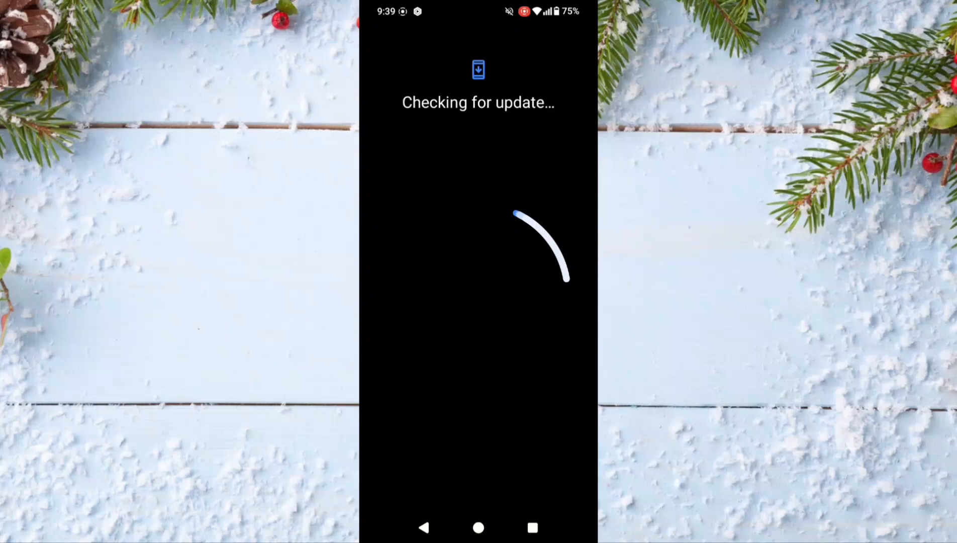